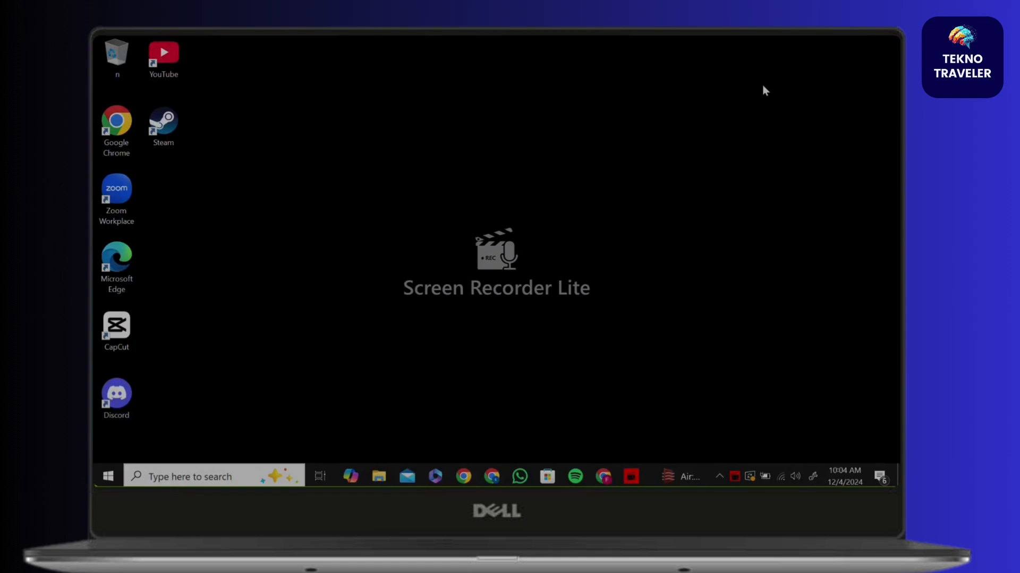
Launch the AppData folder via the Run box with 'appdata', showing Local, LocalLow and Roaming.
{"action": "type", "text": "appdata%"}
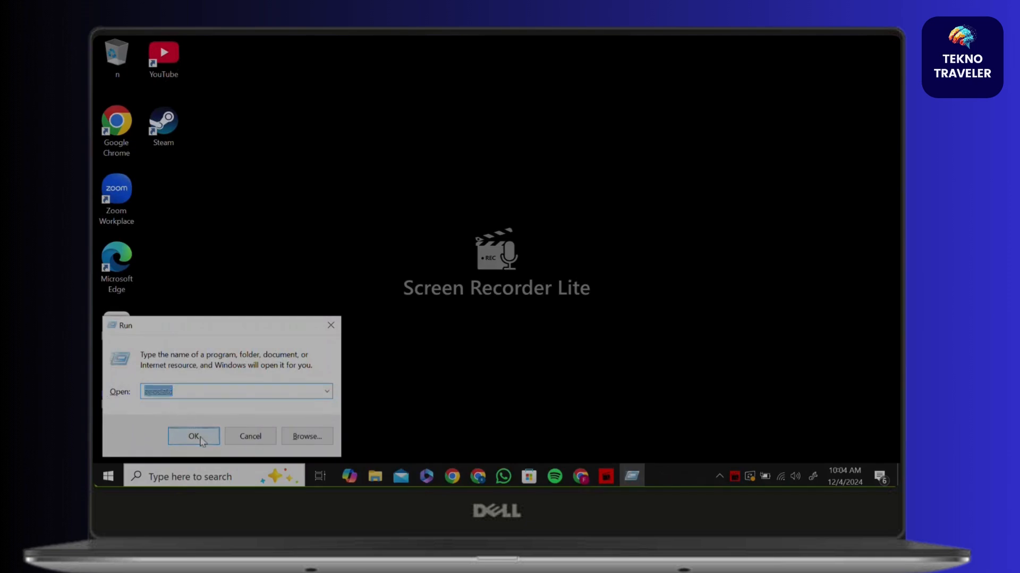
{"action": "left_click", "coordinate": [192, 437]}
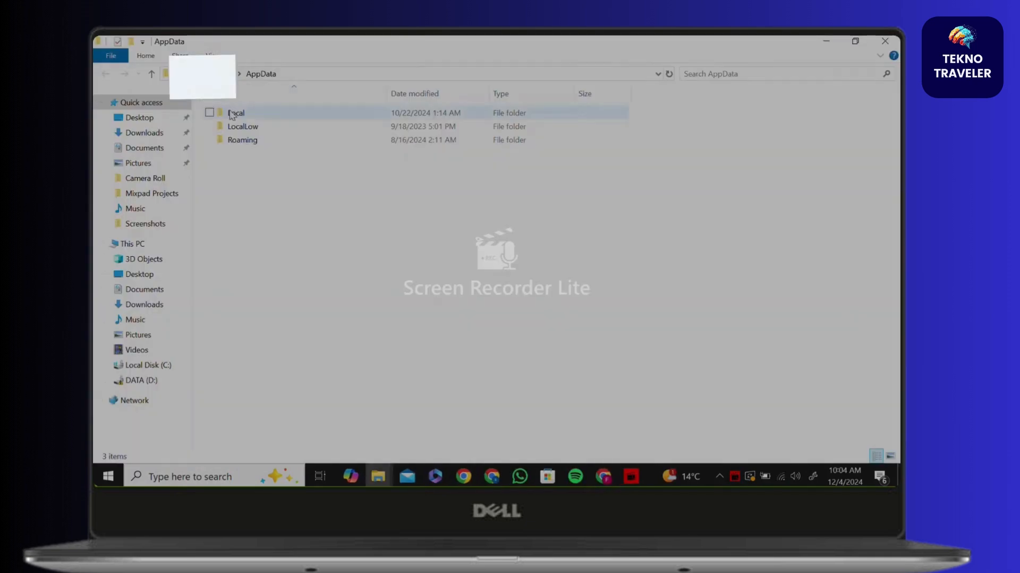
Enter the Local folder to list its 25 subfolders such as Adobe, Discord and Google.
{"action": "double_click", "coordinate": [235, 113]}
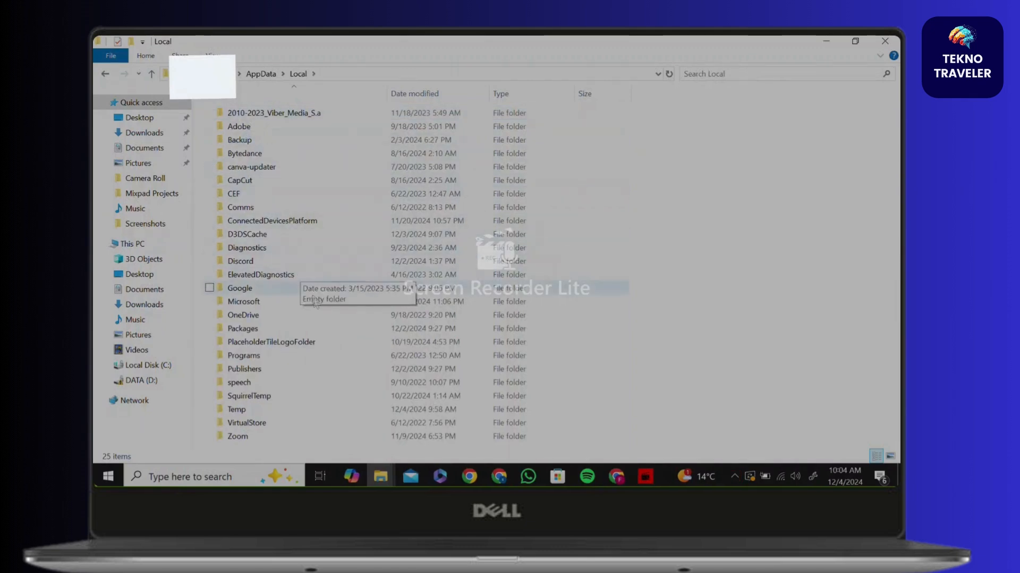
{"action": "mouse_move", "coordinate": [329, 336]}
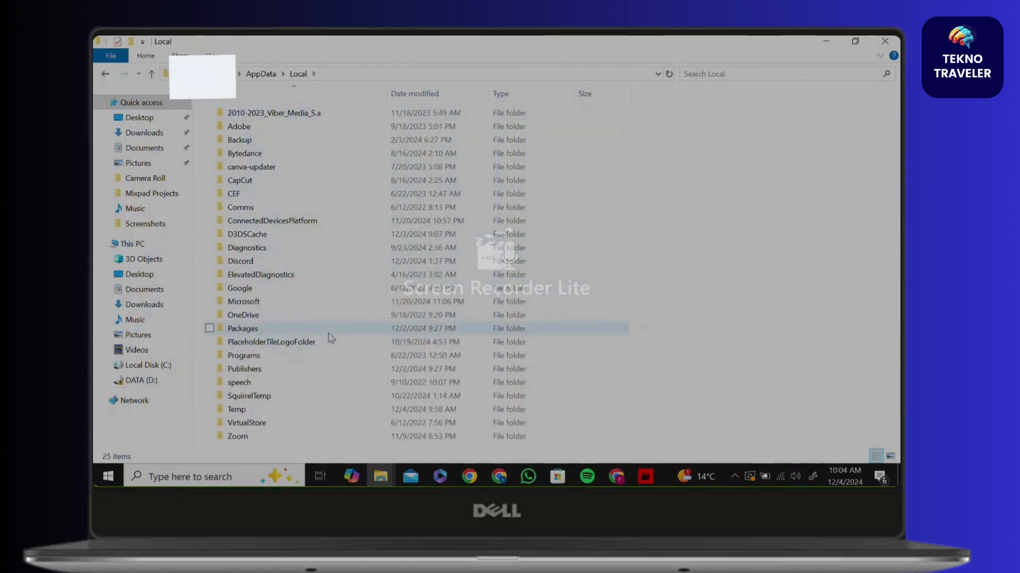
{"action": "mouse_move", "coordinate": [306, 270]}
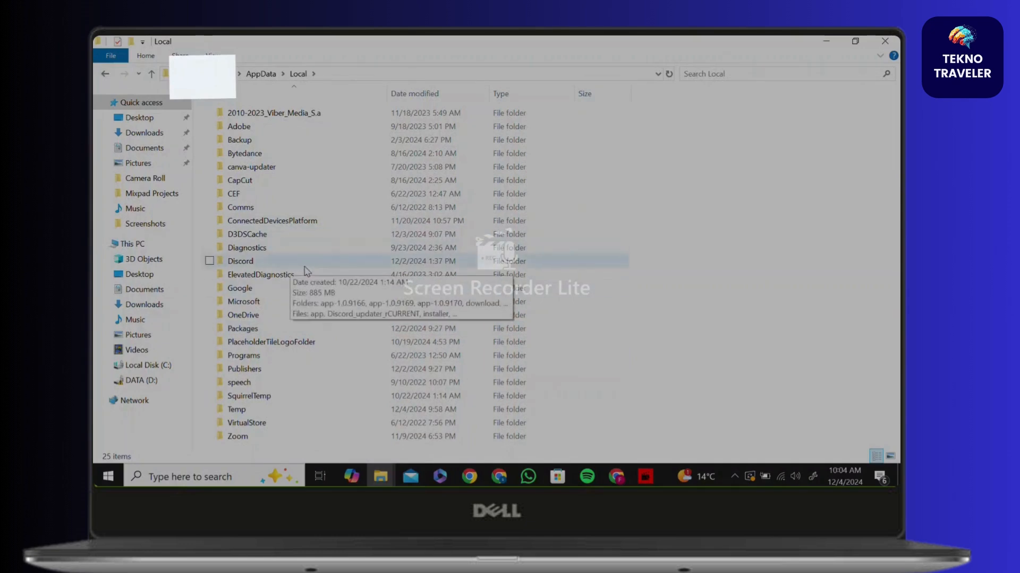